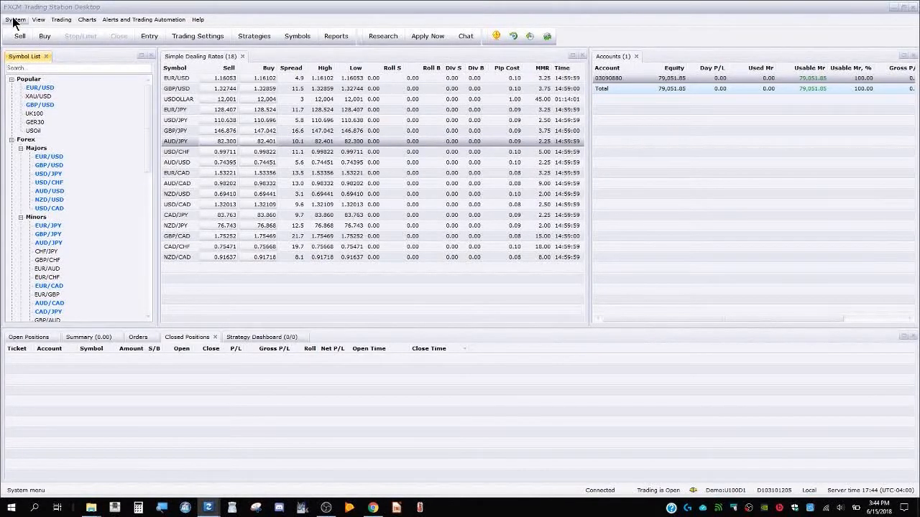
Choose Simulation Mode from the System menu.
click(15, 20)
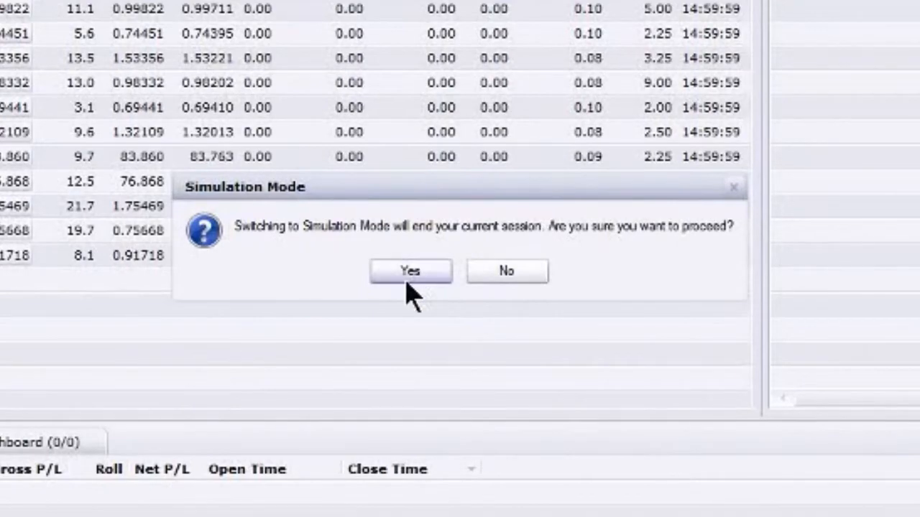
Confirm ending the live session to open the simulation setup wizard.
click(410, 271)
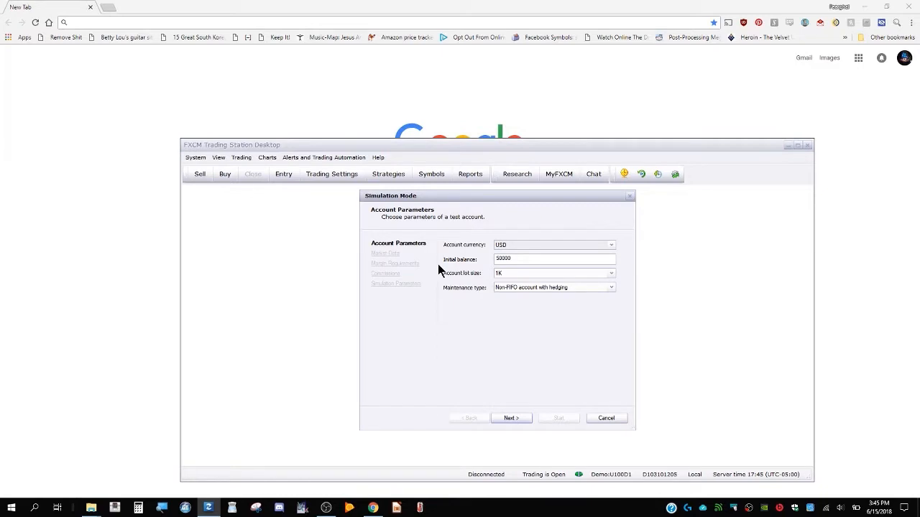
mouse_move(393, 262)
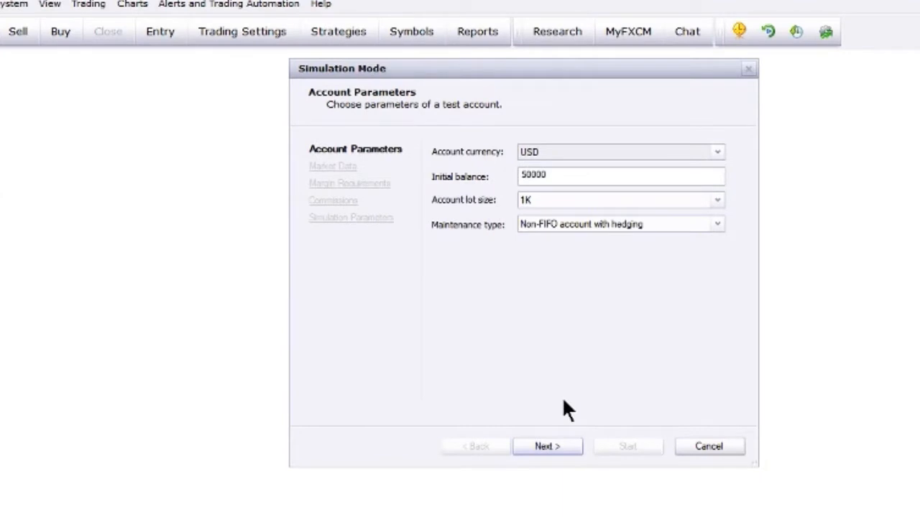
mouse_move(600, 410)
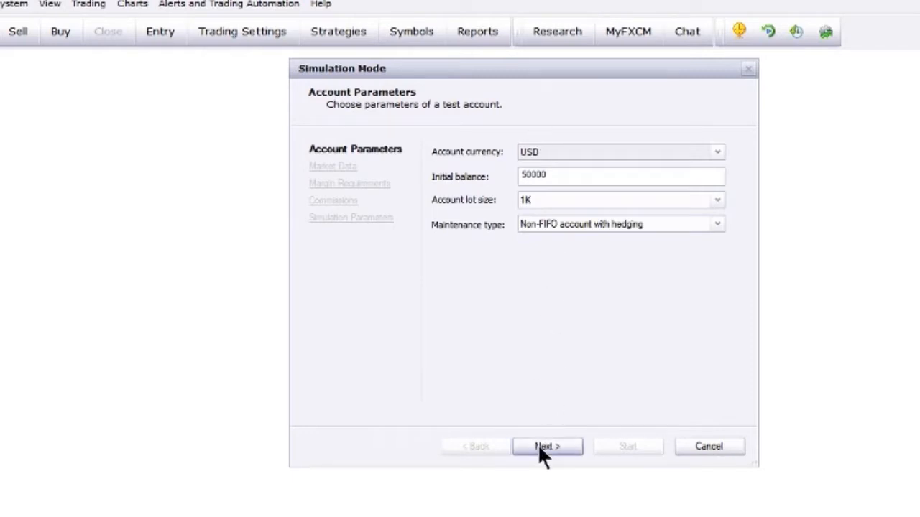
Set the simulation market data start date to March 5, 2018.
click(546, 446)
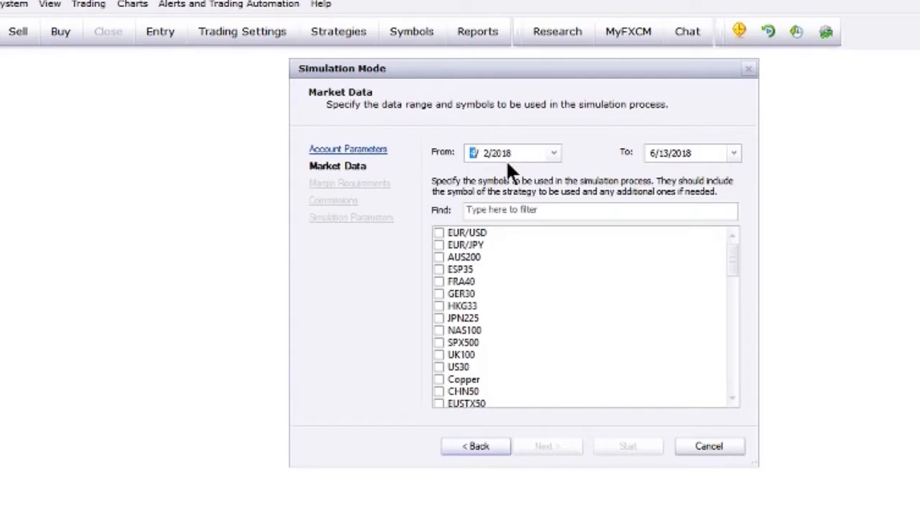
mouse_move(512, 159)
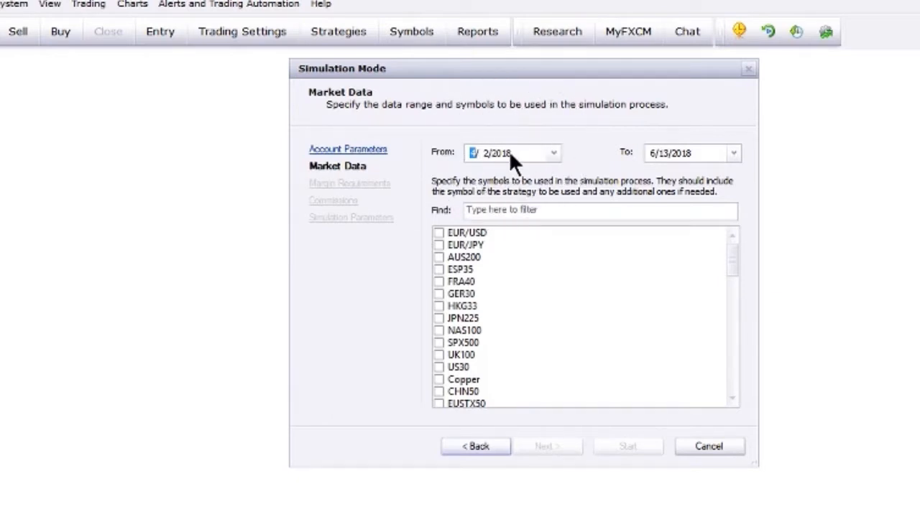
mouse_move(537, 164)
text(4)
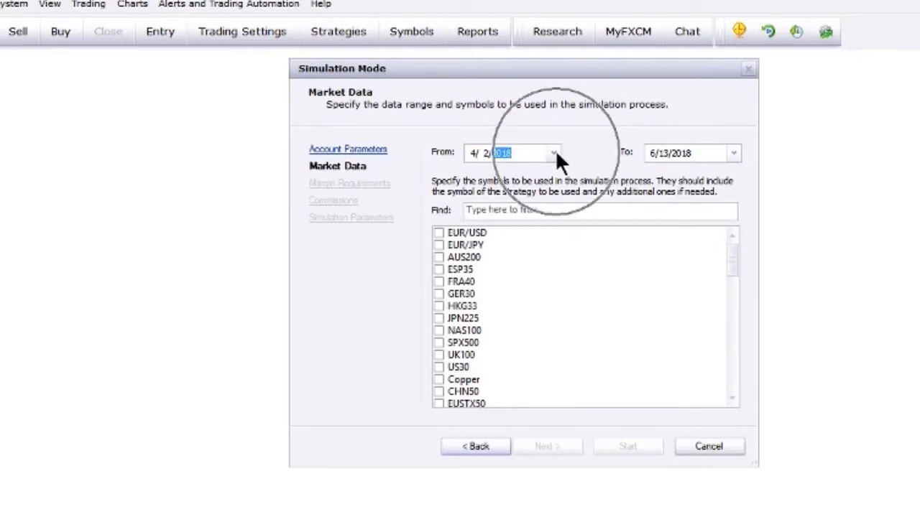
click(552, 152)
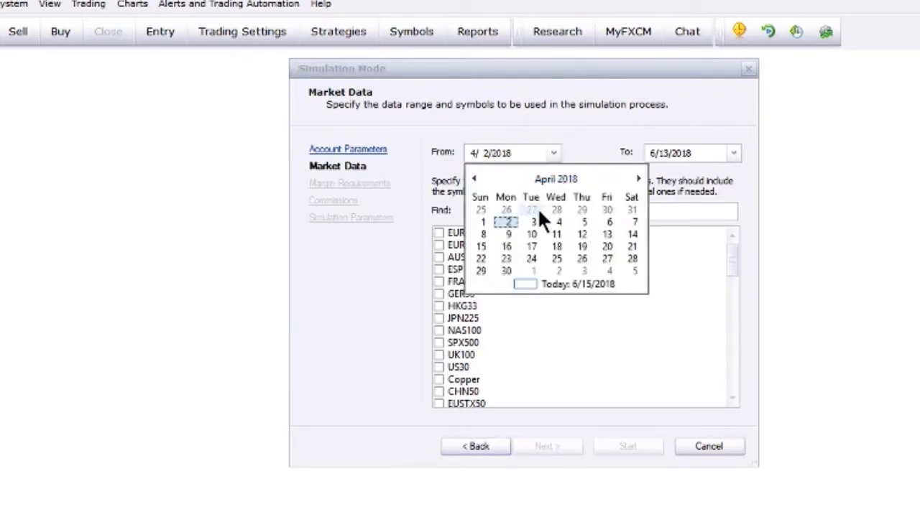
click(474, 178)
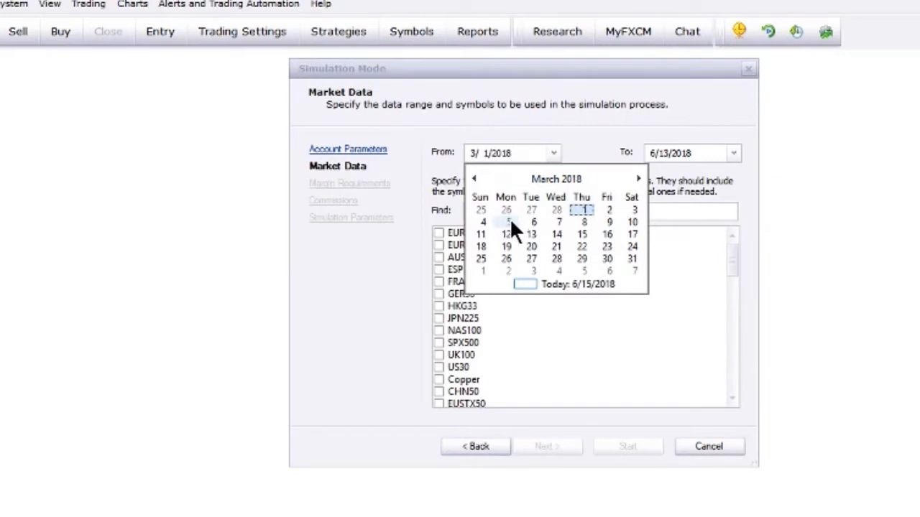
click(507, 221)
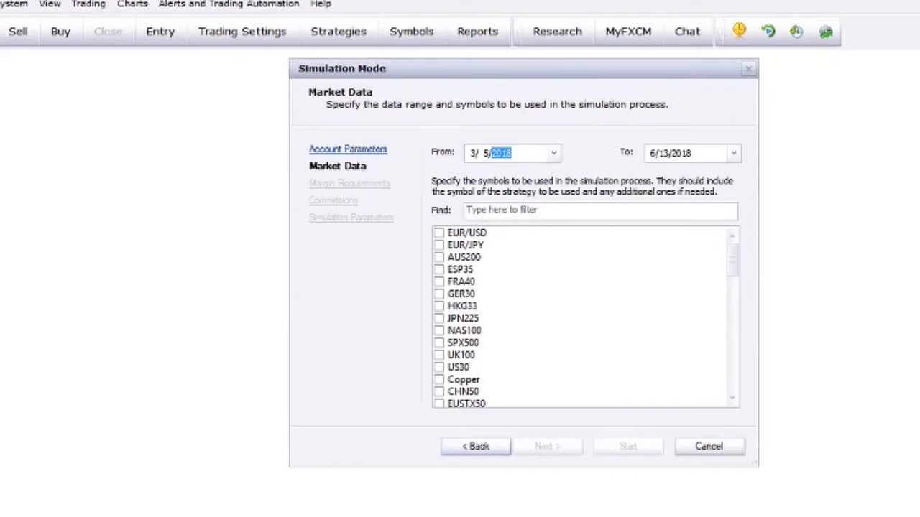
mouse_move(593, 157)
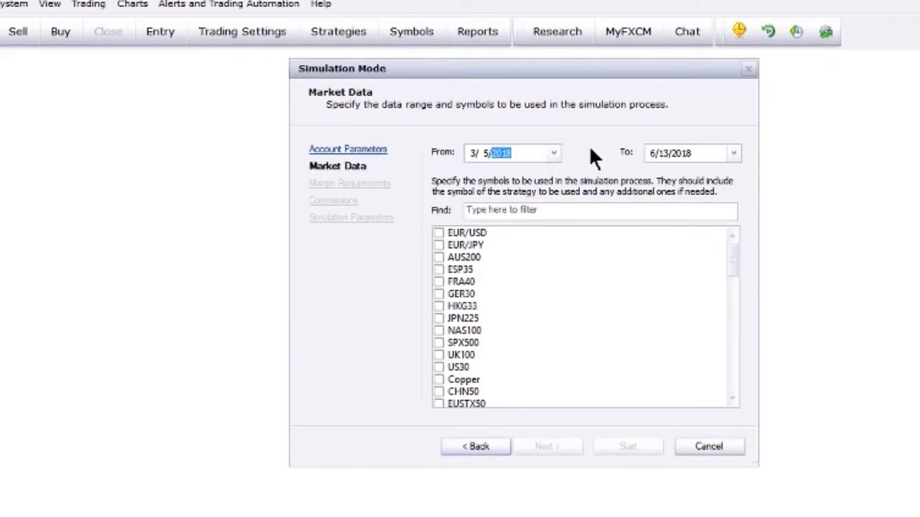
mouse_move(700, 160)
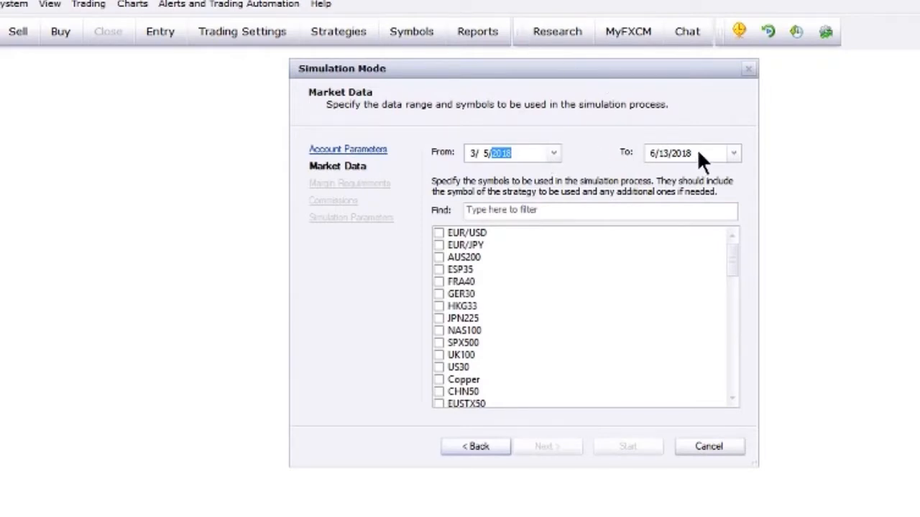
Tick EUR/JPY in the simulation symbol list.
click(732, 153)
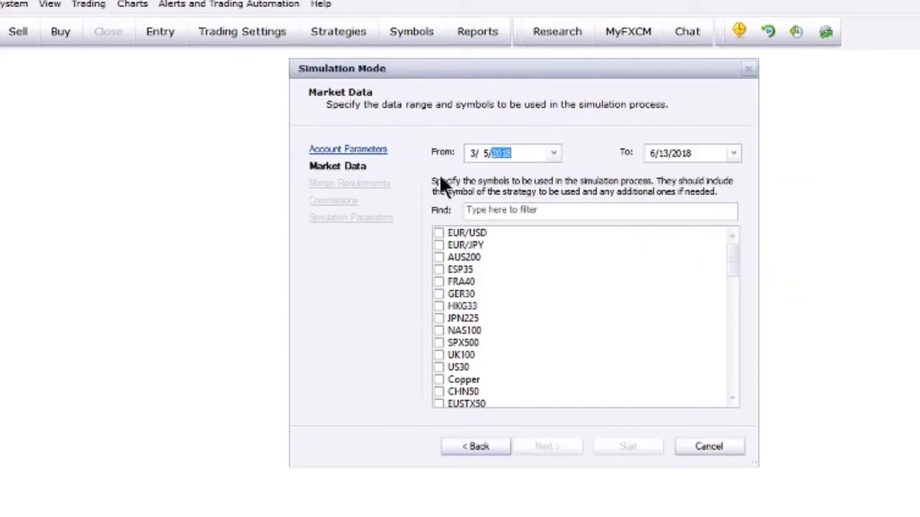
mouse_move(467, 298)
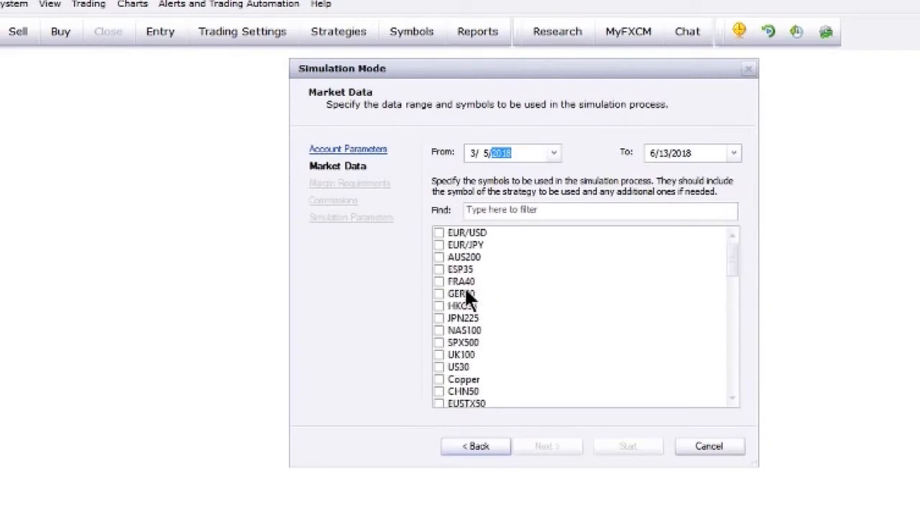
scroll(down, 3)
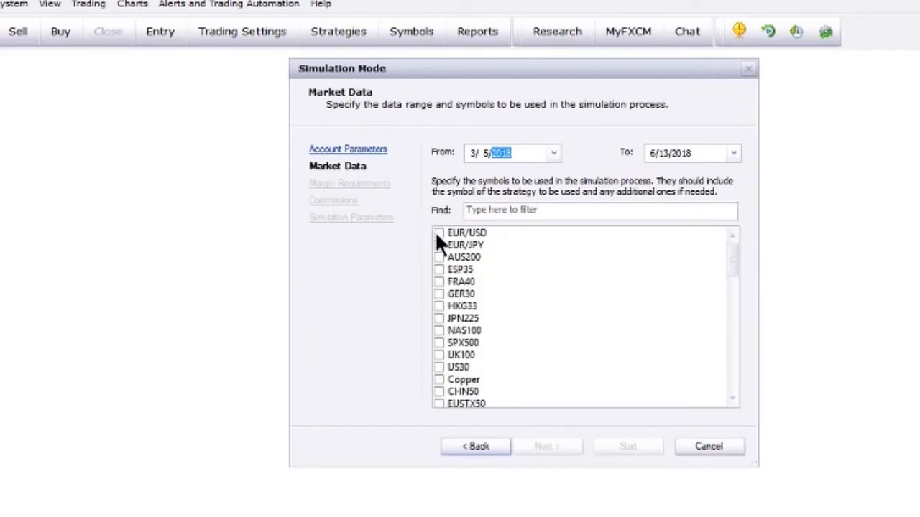
click(439, 244)
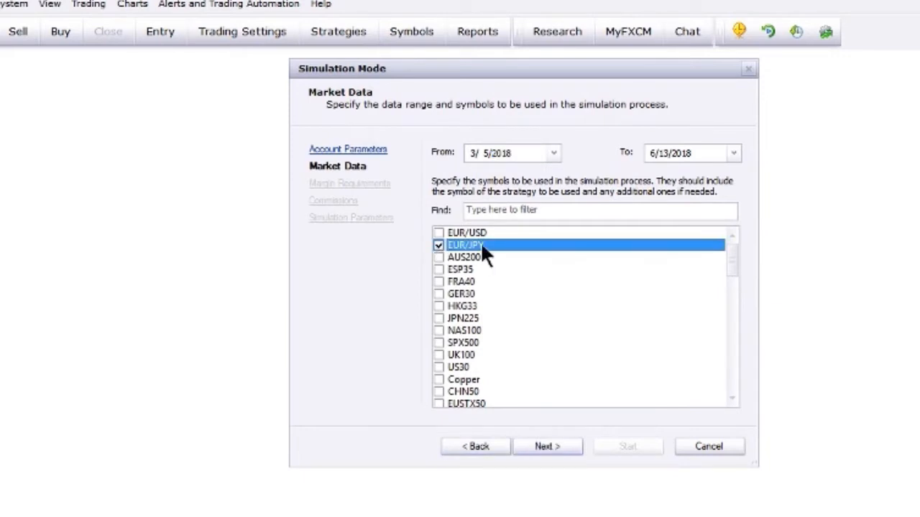
mouse_move(547, 446)
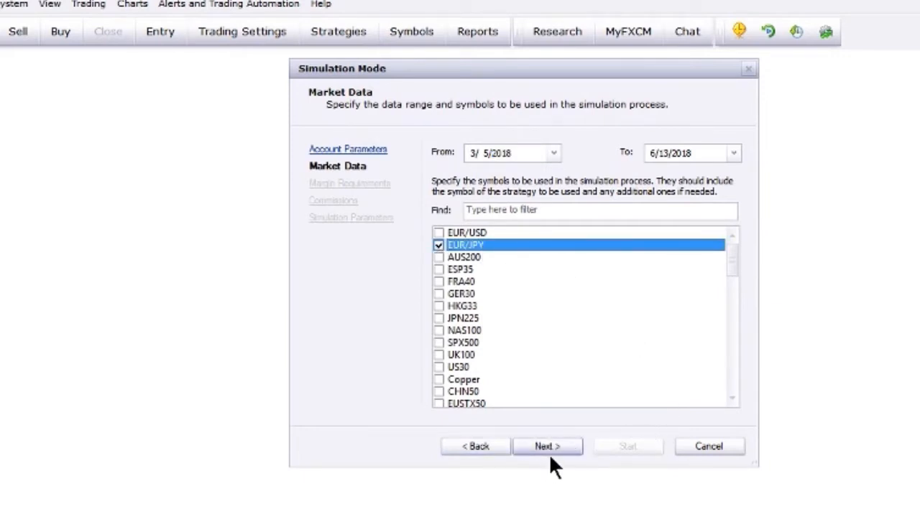
Advance to the Margin Requirements page showing EUR/JPY at 3.25.
click(547, 447)
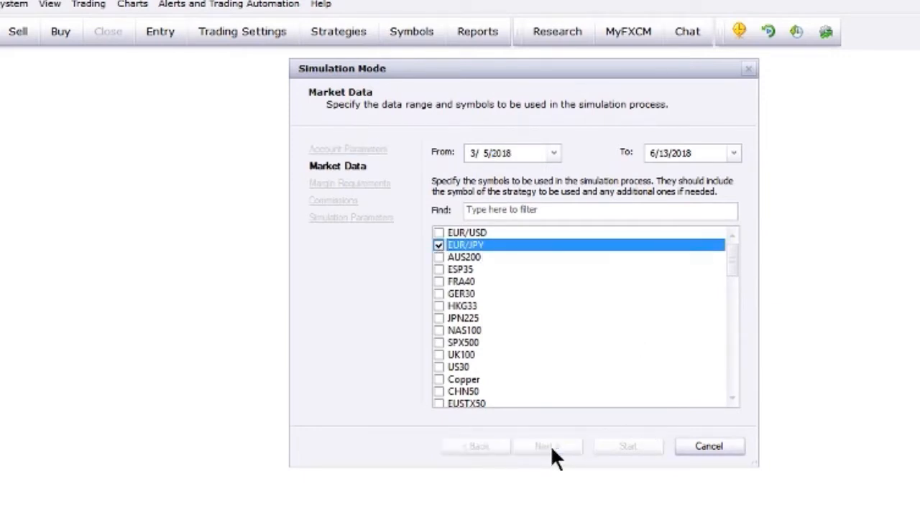
click(547, 446)
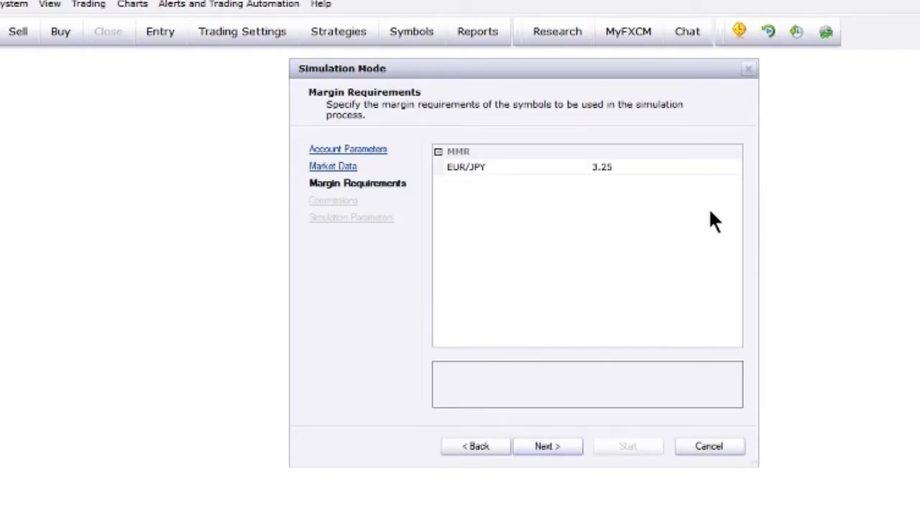
mouse_move(664, 290)
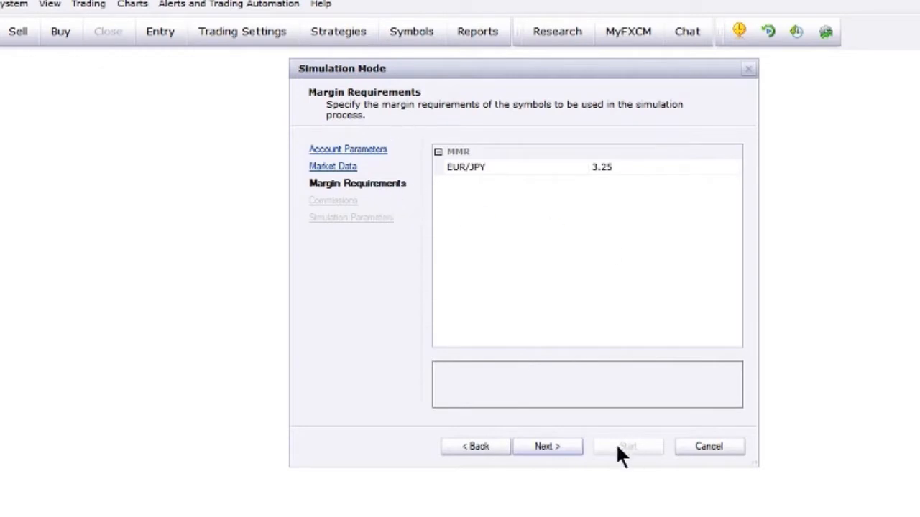
Advance through Commissions to the Simulation Parameters page.
click(547, 446)
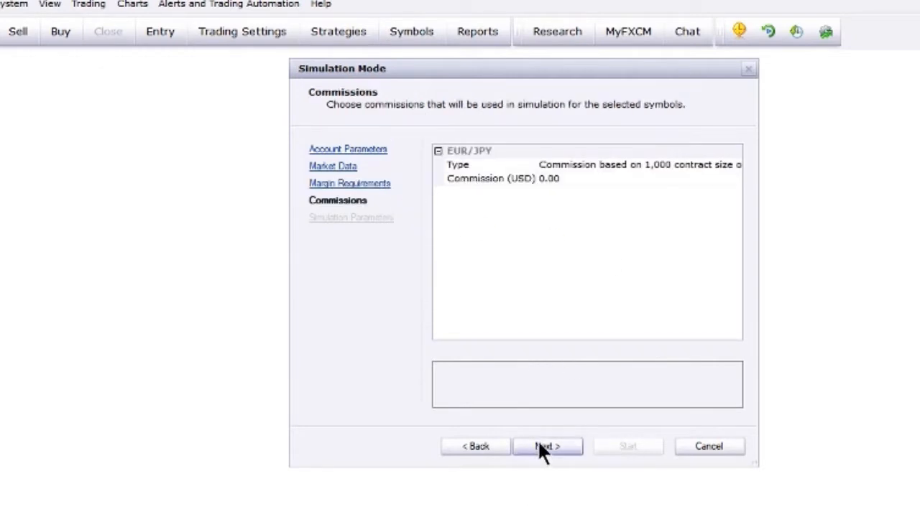
mouse_move(438, 220)
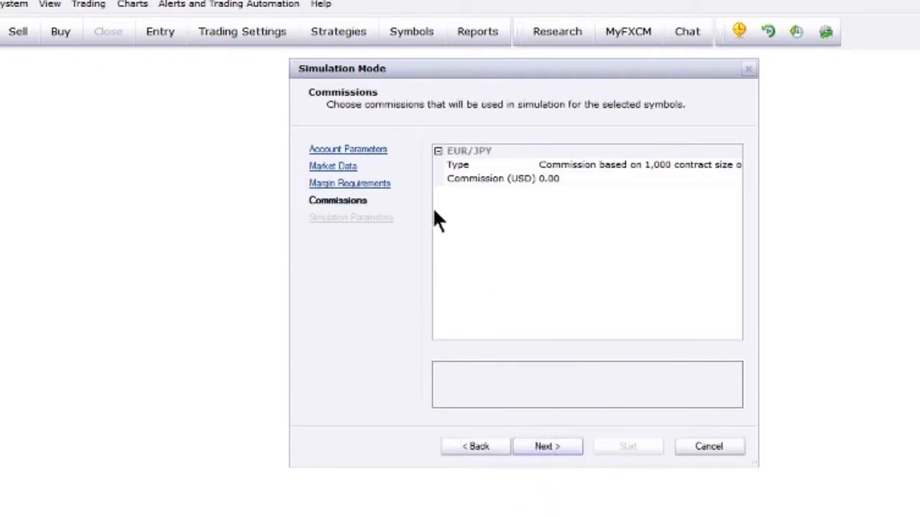
click(546, 446)
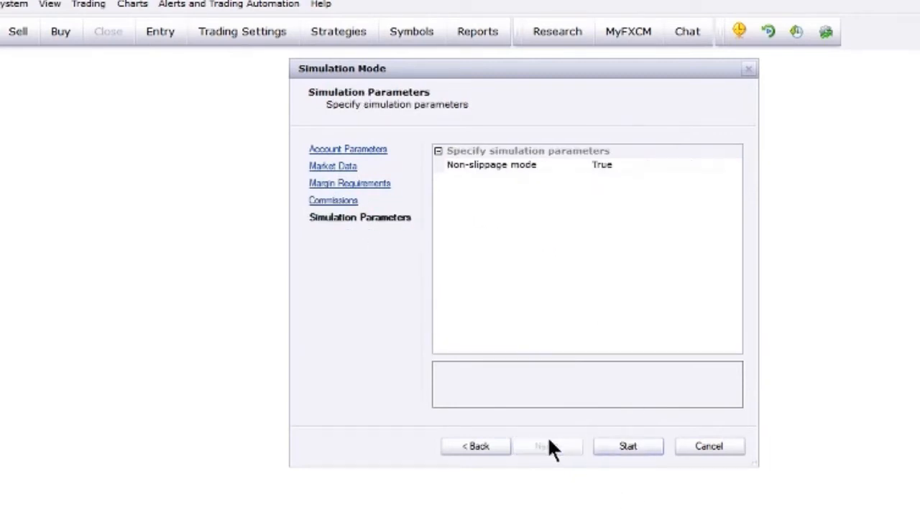
mouse_move(589, 383)
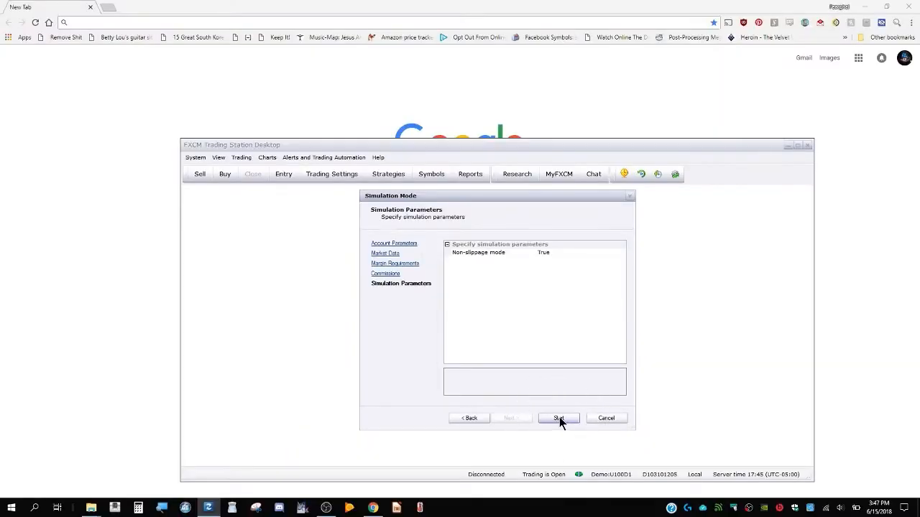
Start the simulation with the 50,000 USD test account.
click(558, 418)
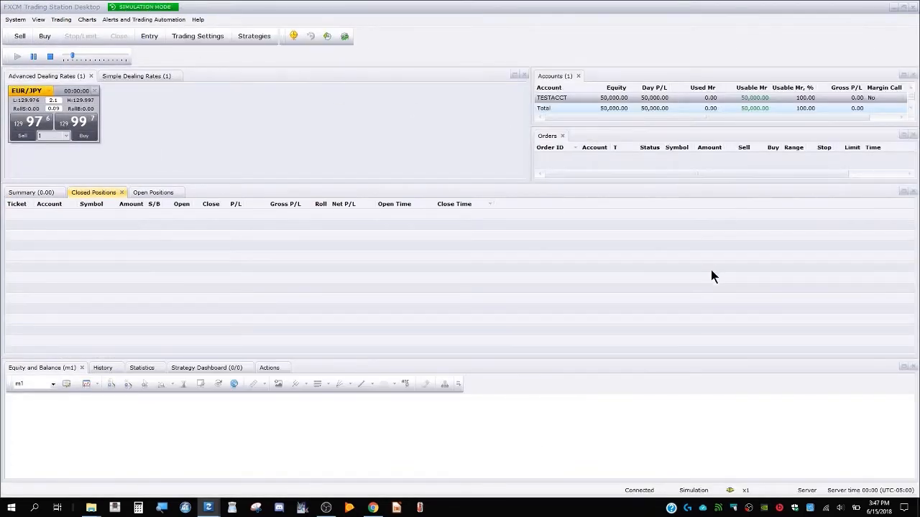
mouse_move(431, 12)
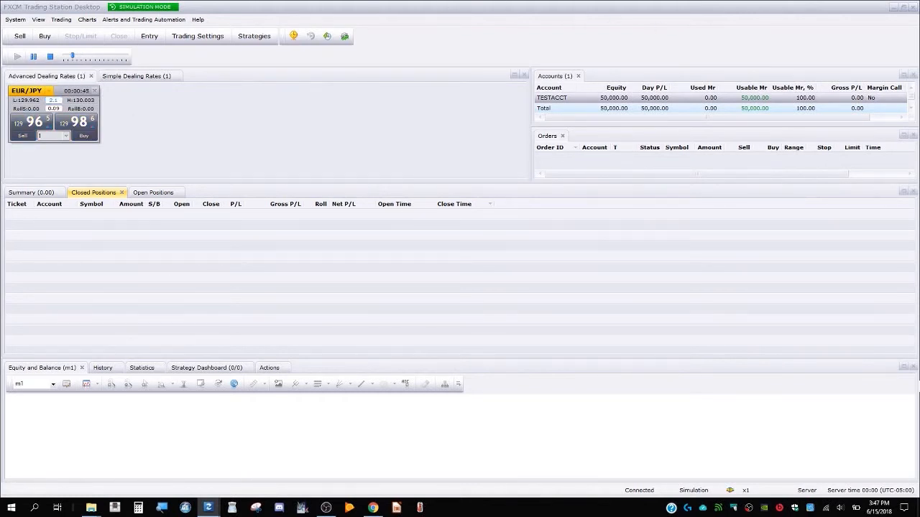
mouse_move(476, 6)
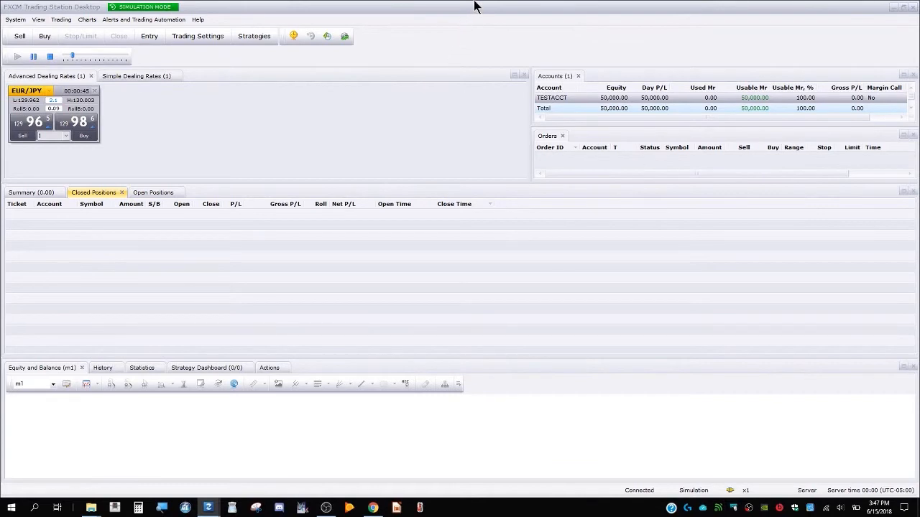
mouse_move(499, 22)
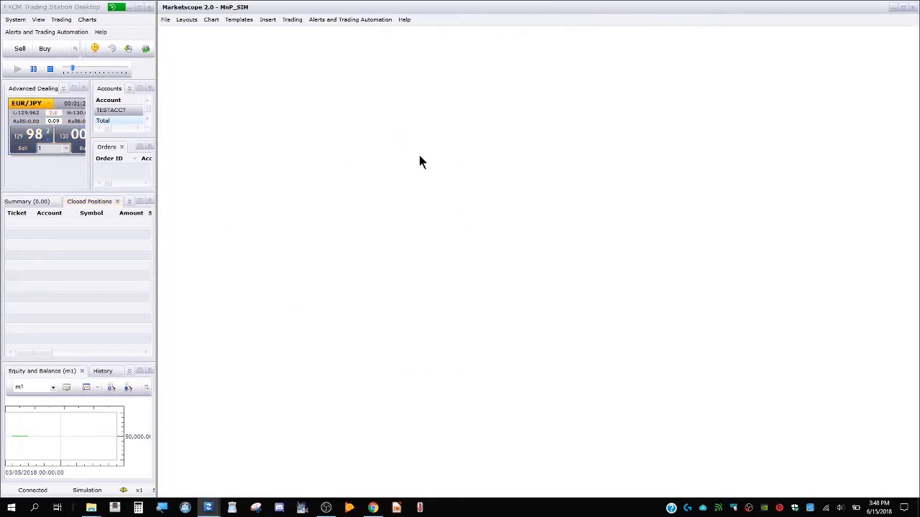
mouse_move(664, 157)
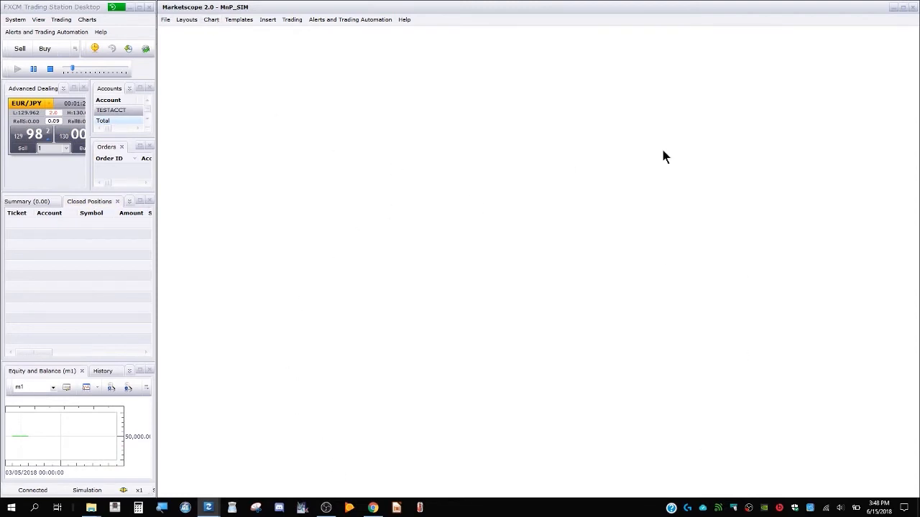
mouse_move(181, 29)
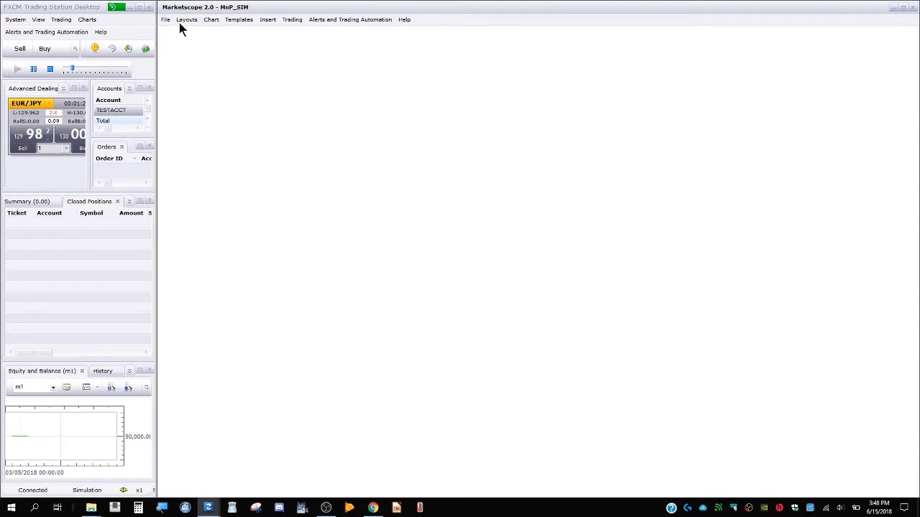
Browse the saved layouts, cancel, and keep the MnP_SIM EUR/JPY charts.
click(186, 19)
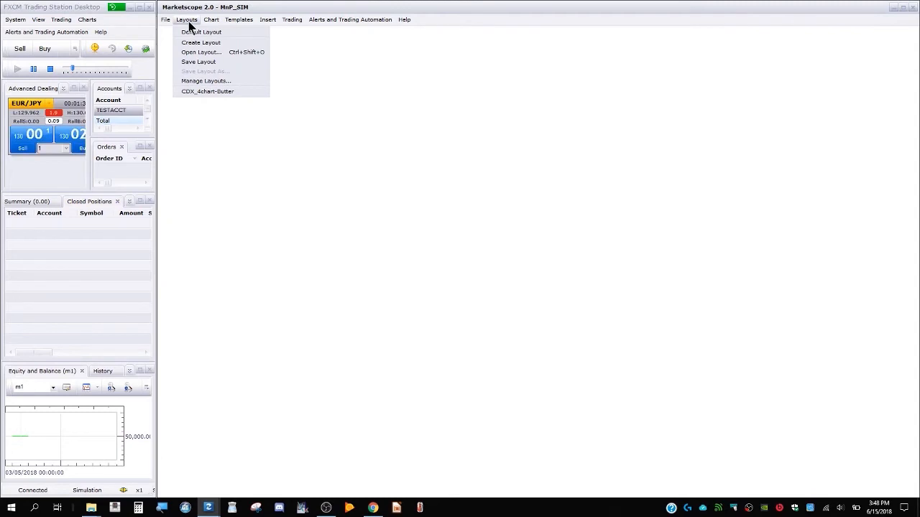
click(578, 277)
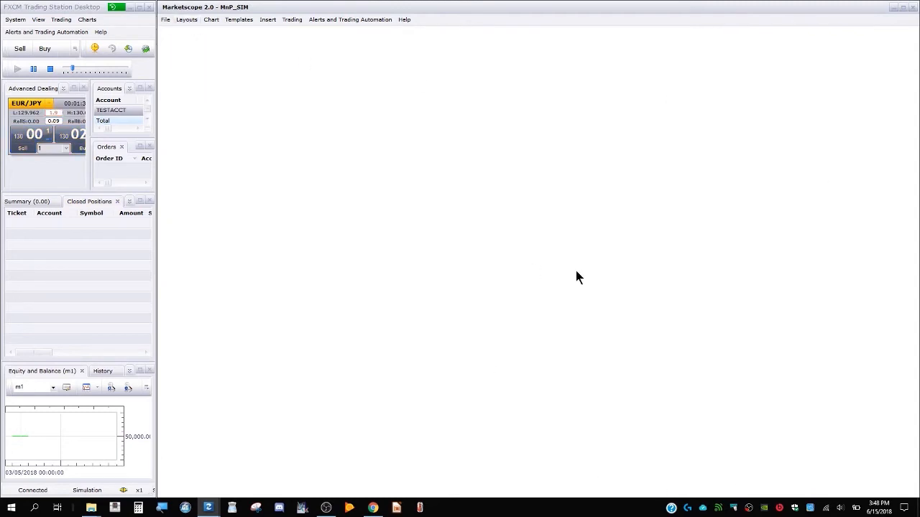
mouse_move(282, 148)
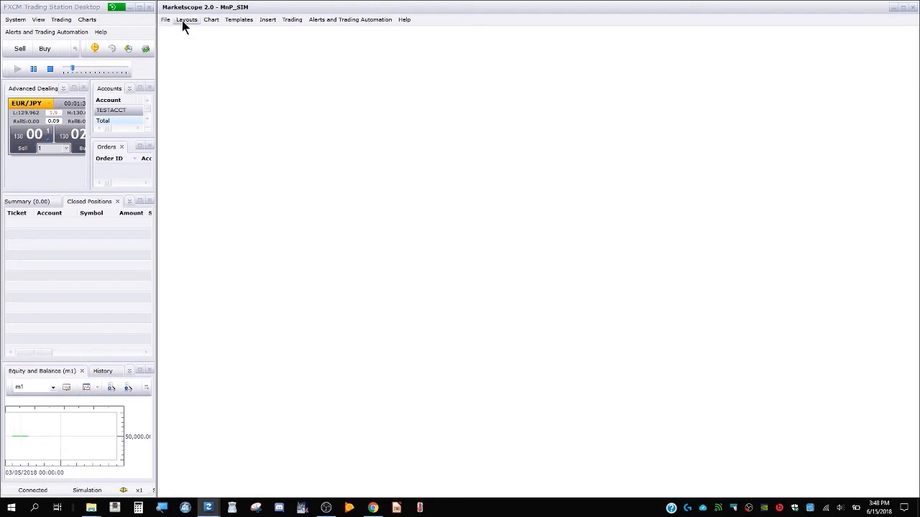
click(186, 19)
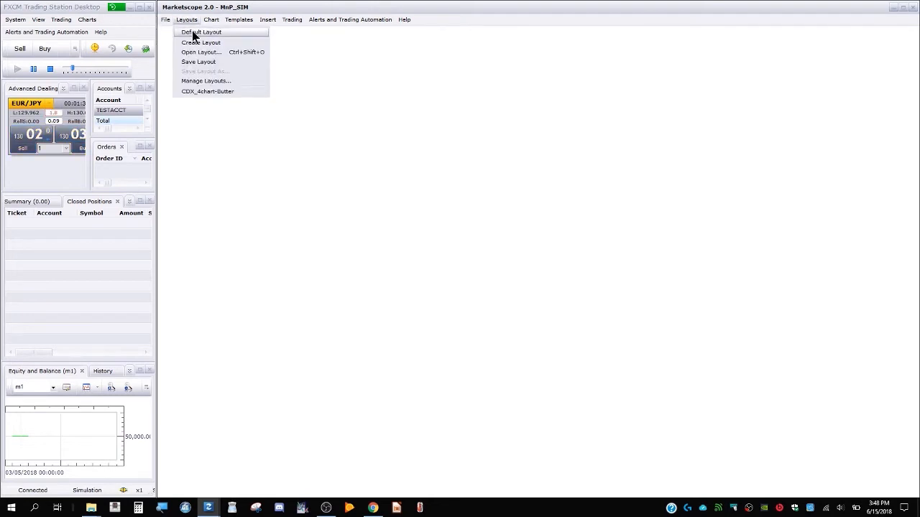
mouse_move(201, 52)
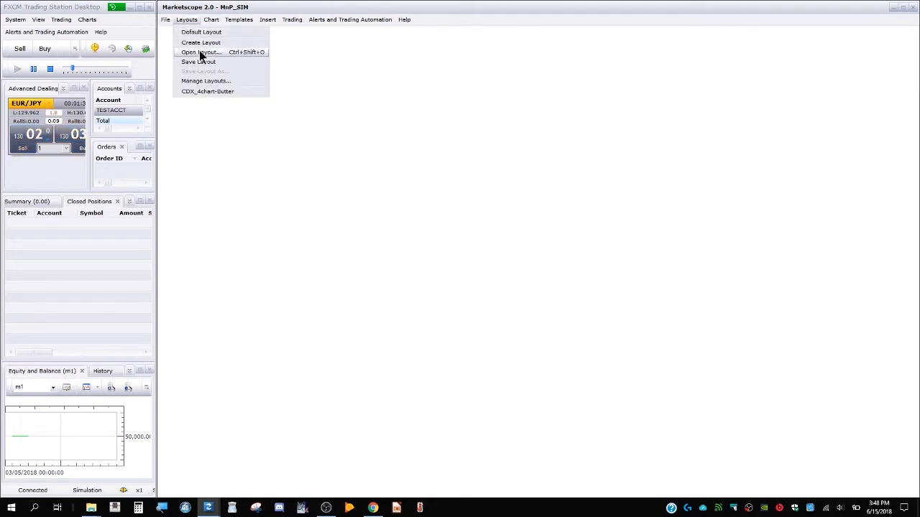
click(200, 52)
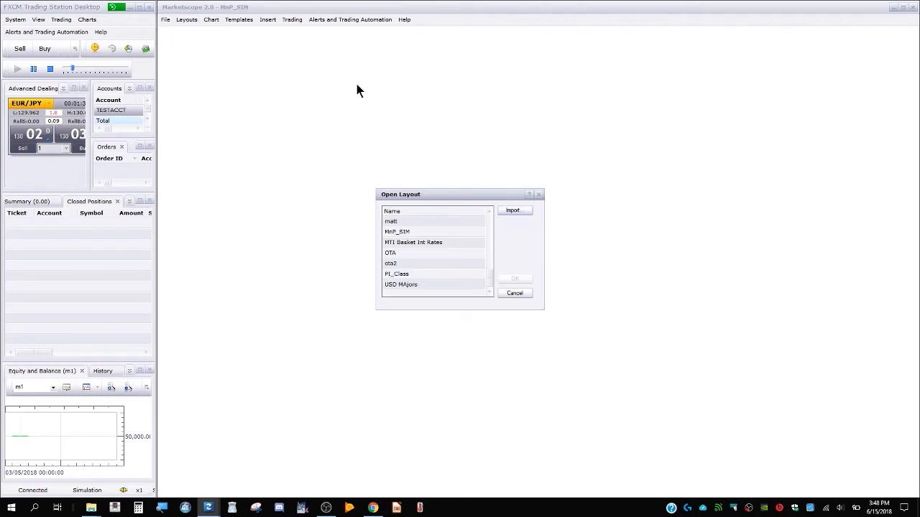
mouse_move(462, 229)
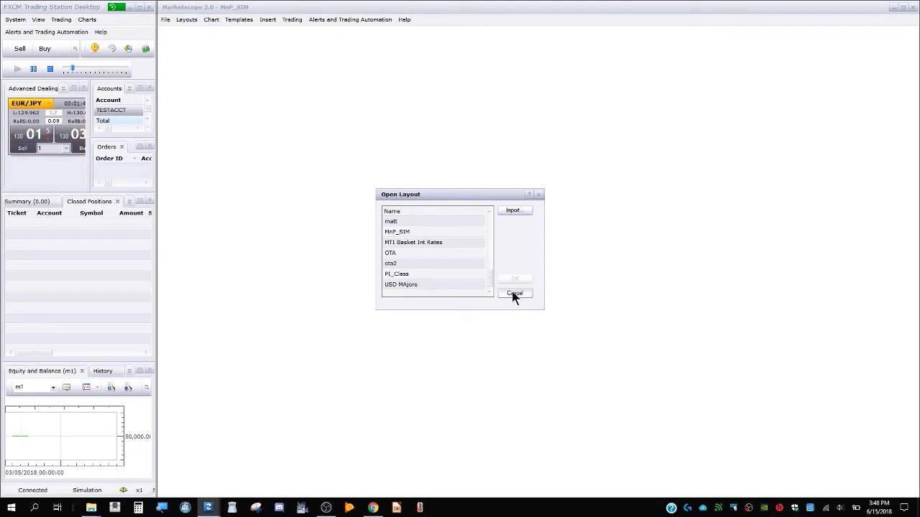
click(514, 293)
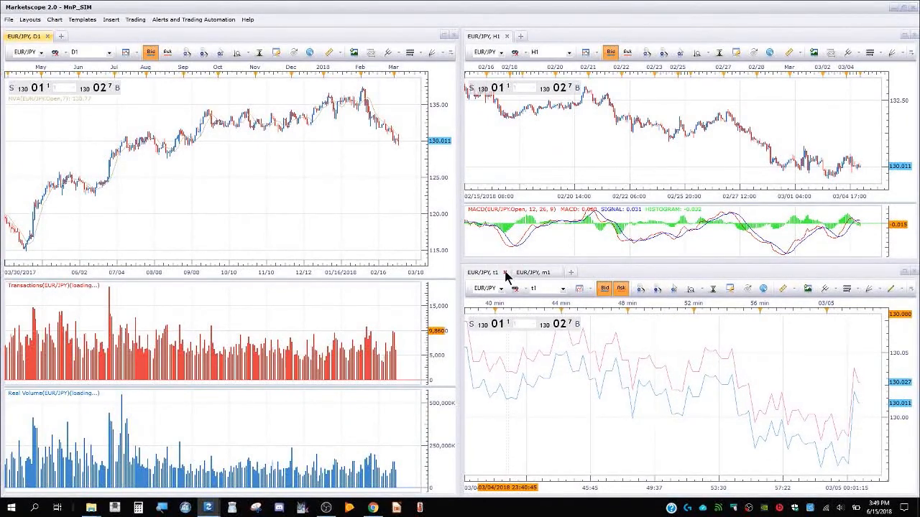
Close the t1 and H1 charts and remove the Transactions and Real Volume panes.
click(530, 271)
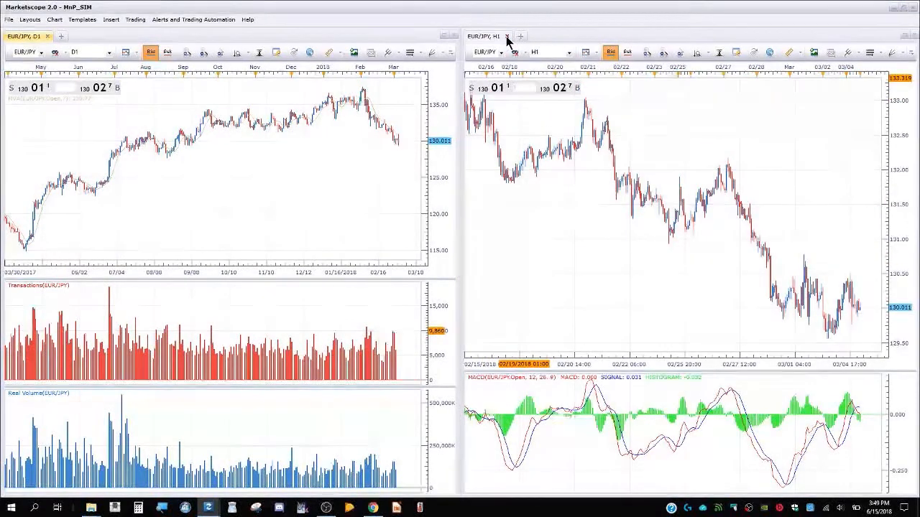
click(509, 36)
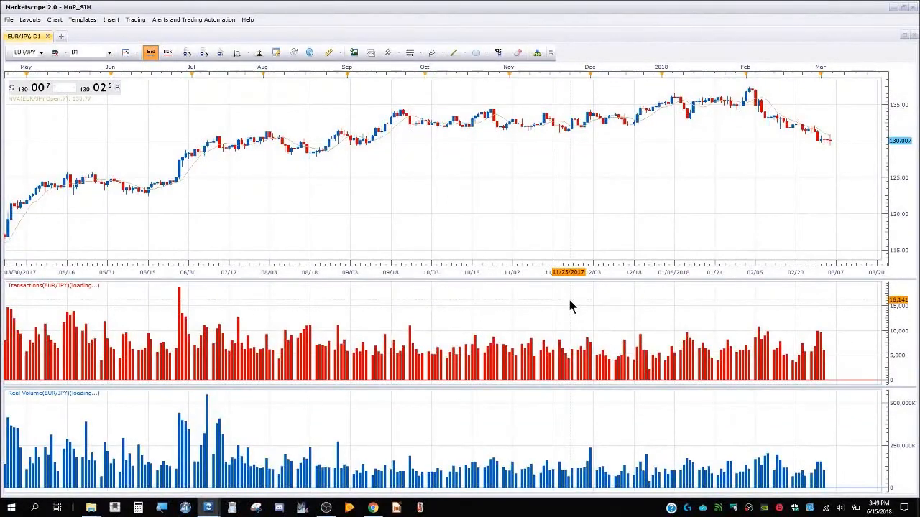
right_click(572, 306)
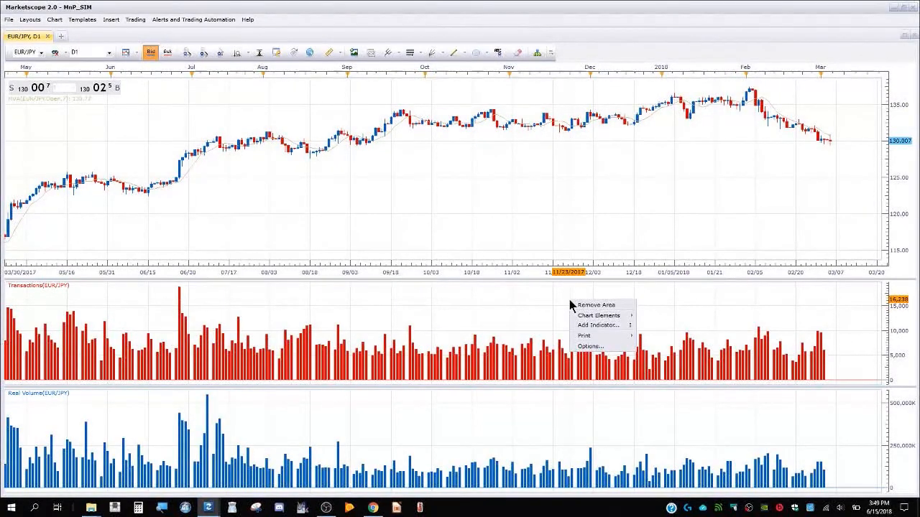
click(596, 305)
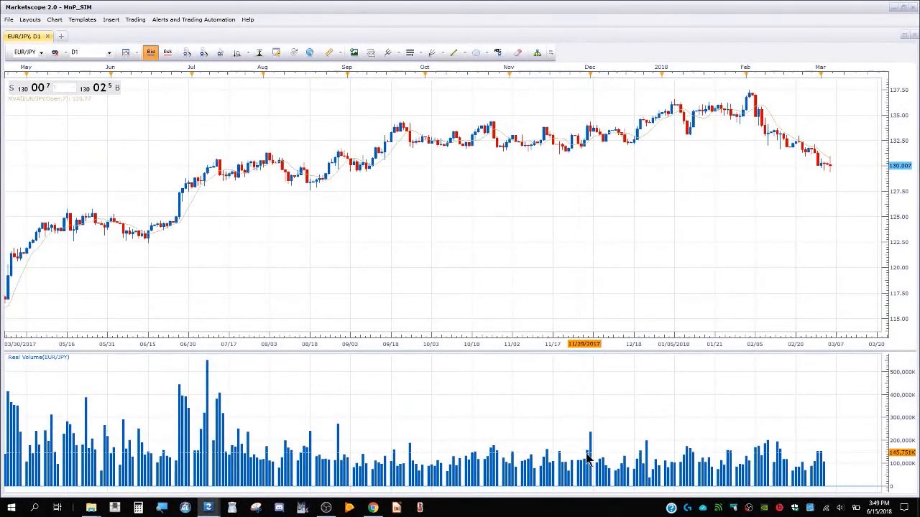
right_click(588, 459)
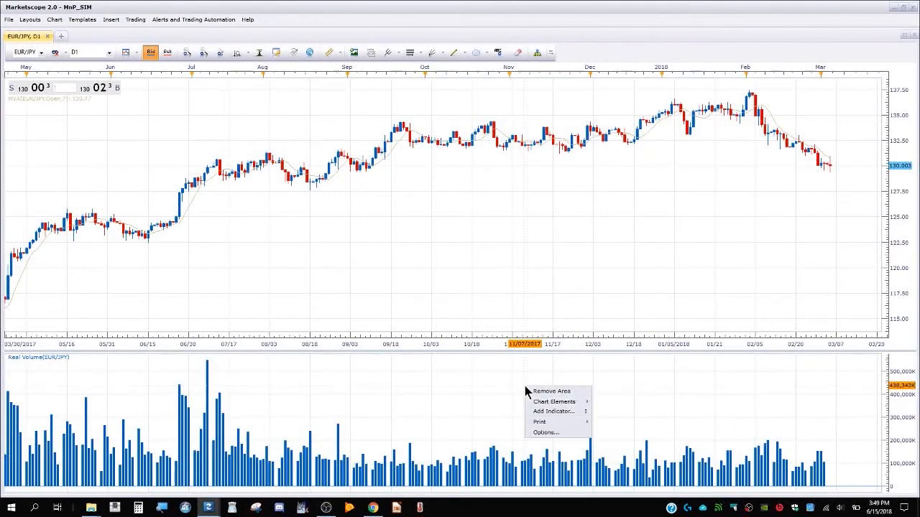
click(551, 391)
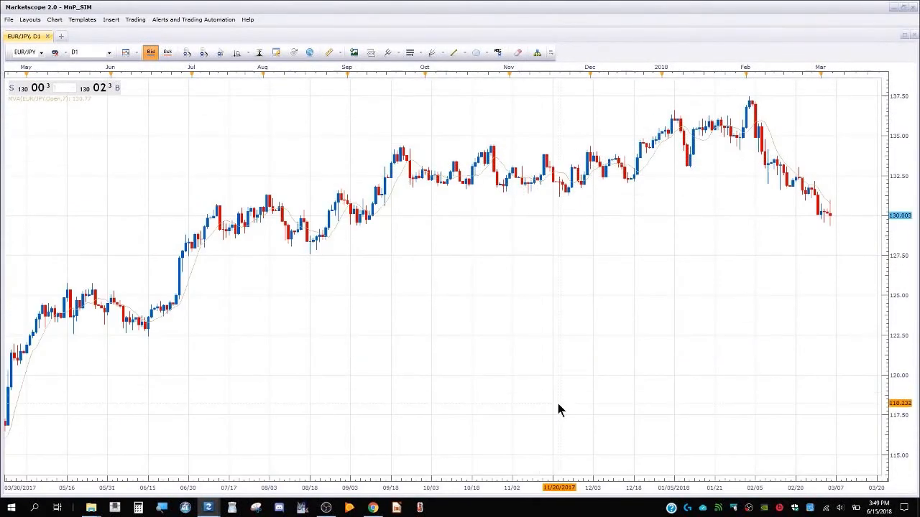
mouse_move(464, 122)
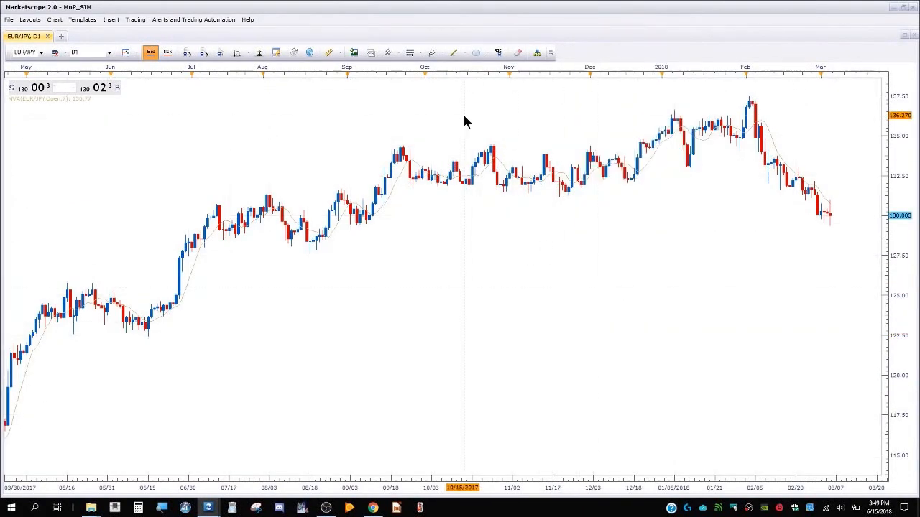
right_click(489, 173)
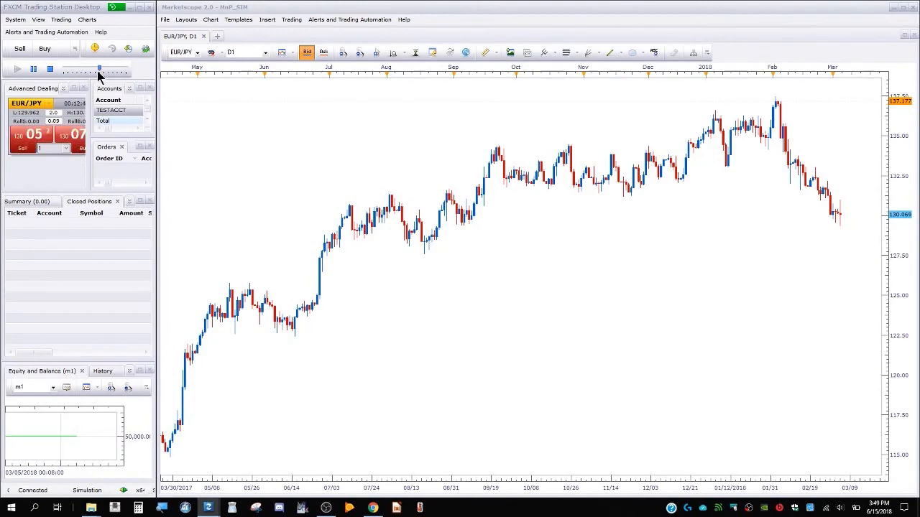
mouse_move(718, 295)
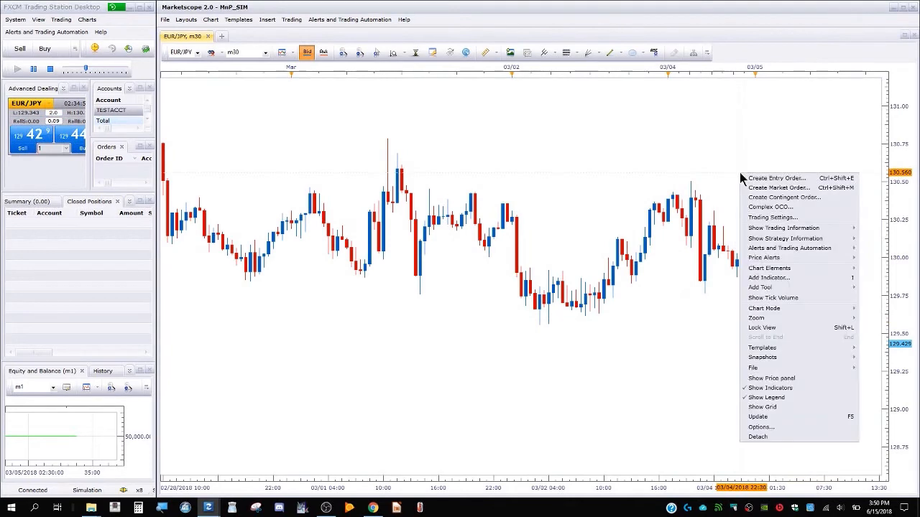
click(776, 177)
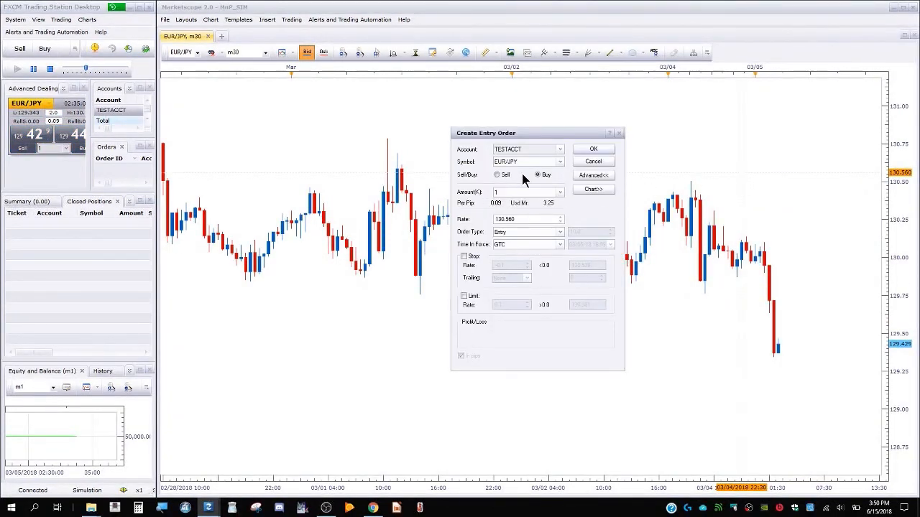
click(536, 175)
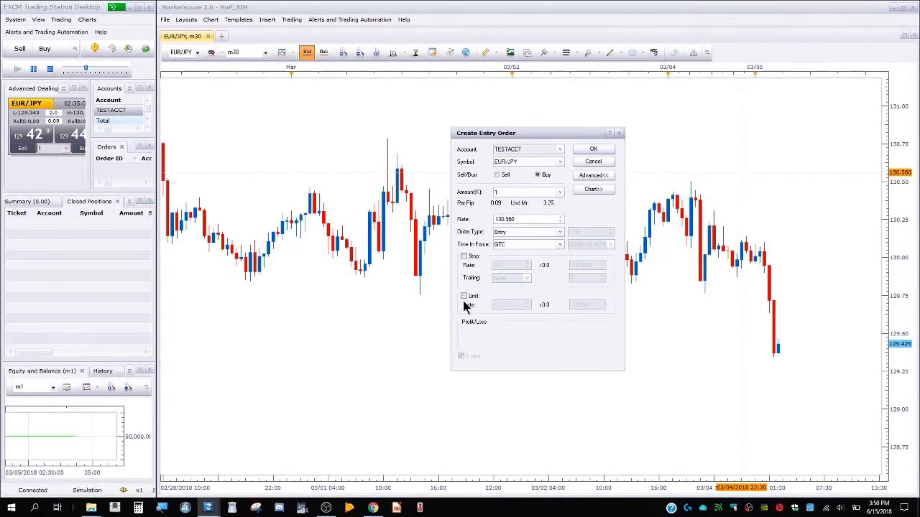
click(593, 161)
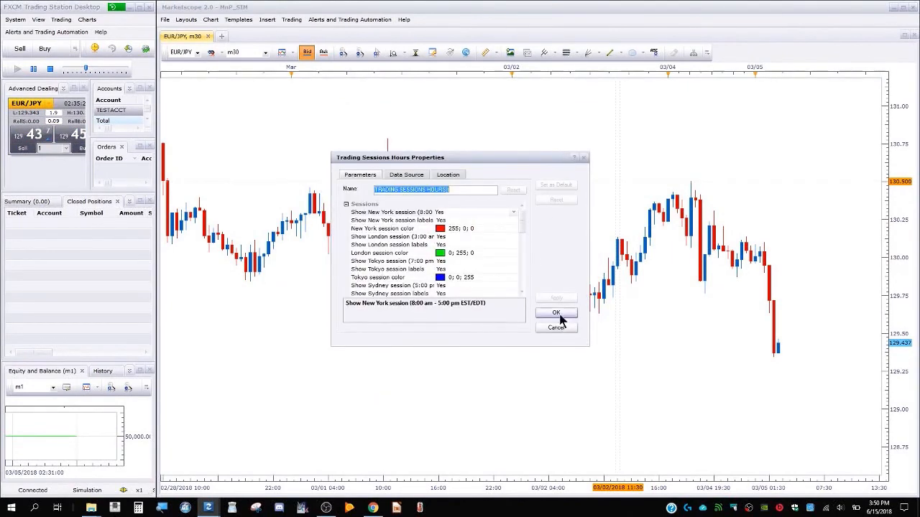
Apply Trading Sessions Hours with default settings to the EUR/JPY m30 chart.
click(555, 313)
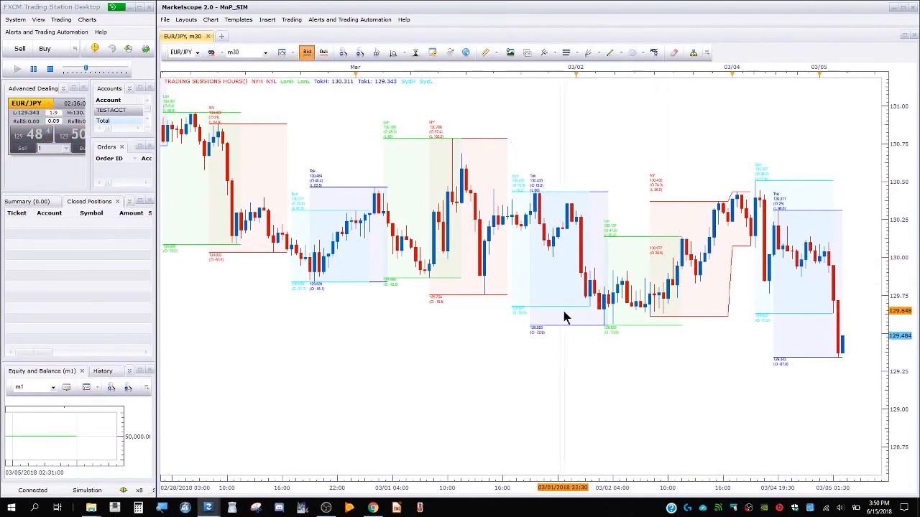
mouse_move(510, 268)
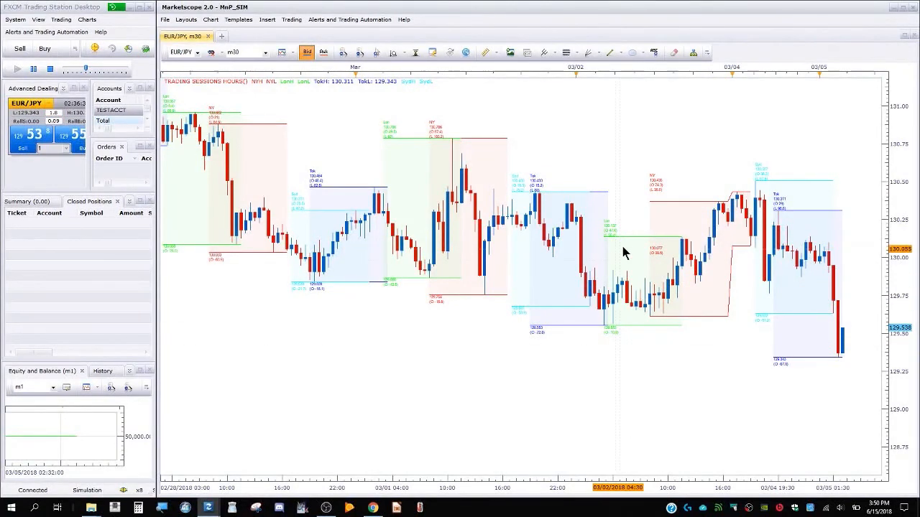
mouse_move(662, 237)
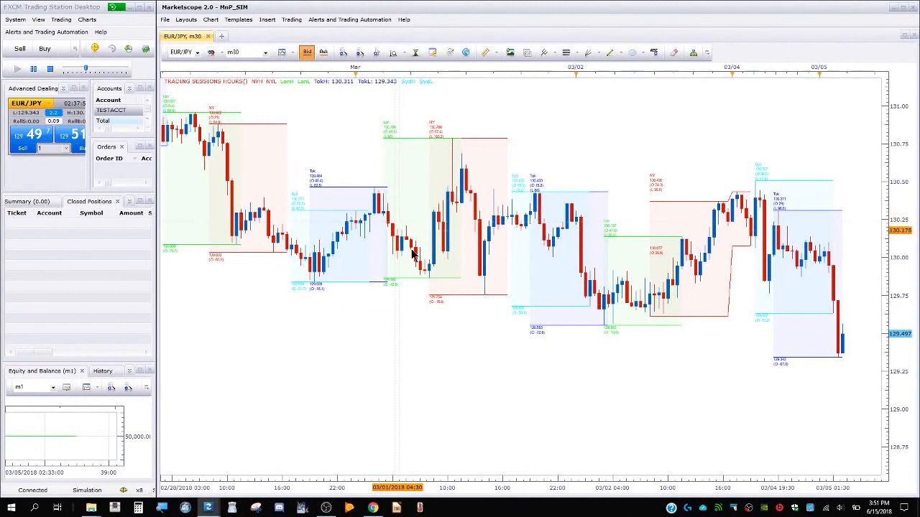
mouse_move(344, 164)
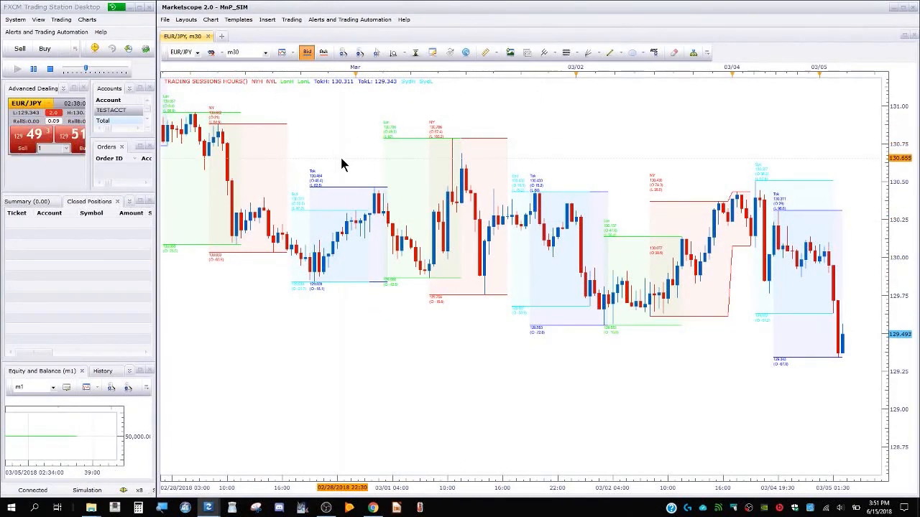